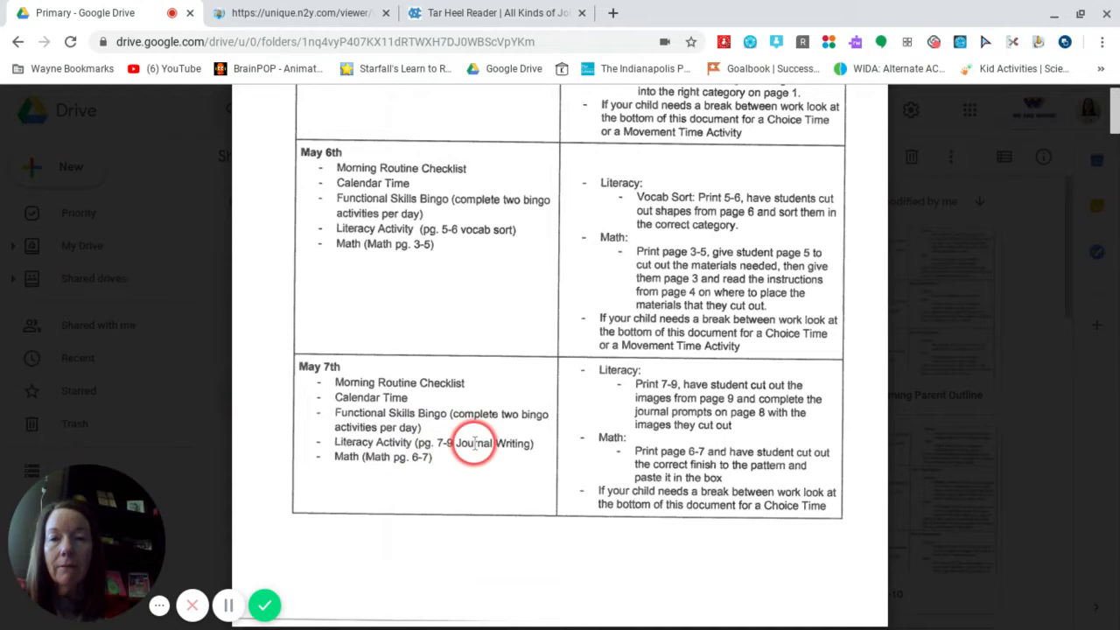
pyautogui.moveTo(714, 362)
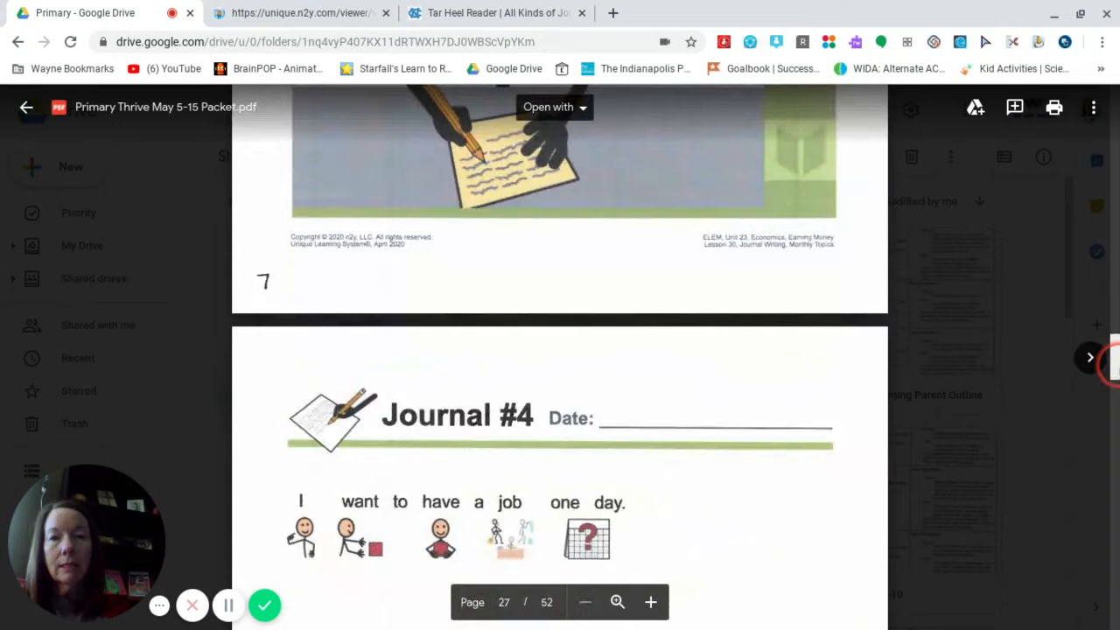
pyautogui.scroll(3)
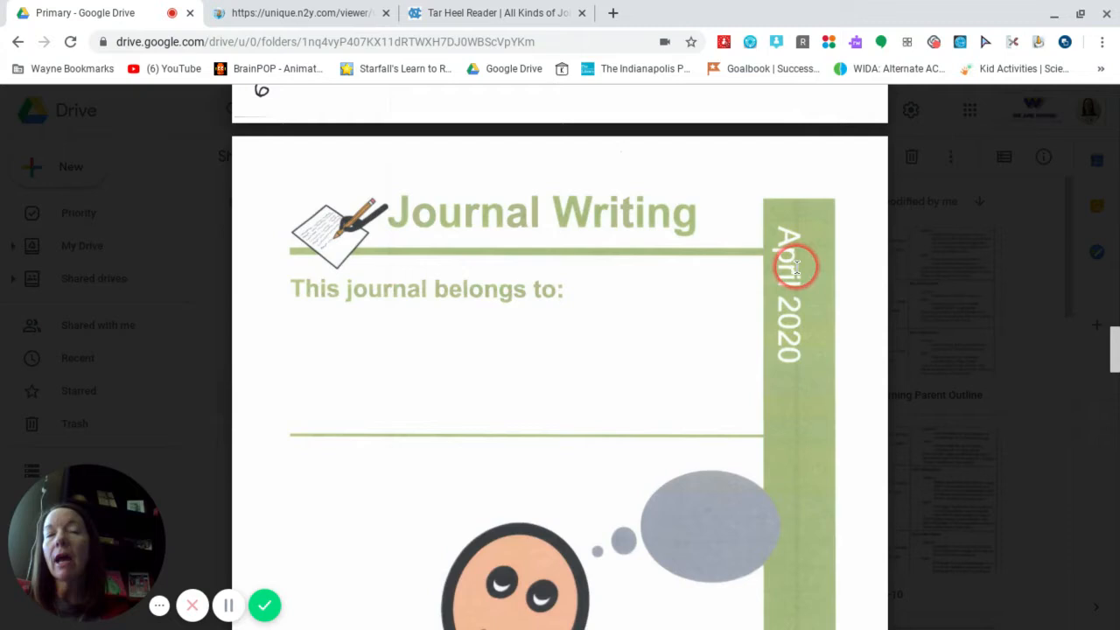
pyautogui.scroll(-3)
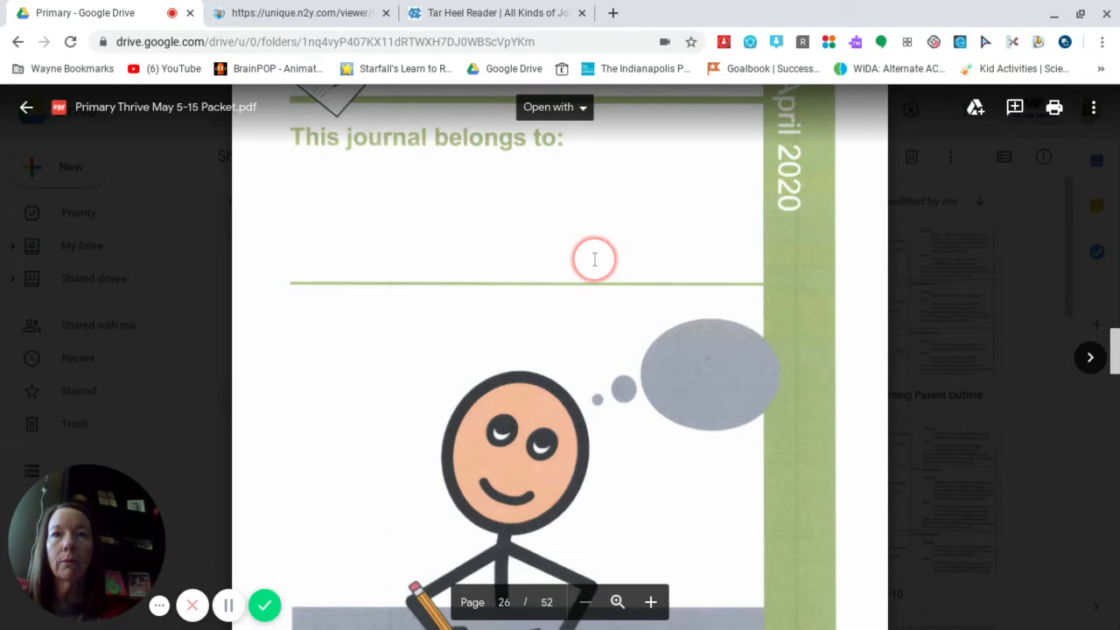
pyautogui.scroll(-3)
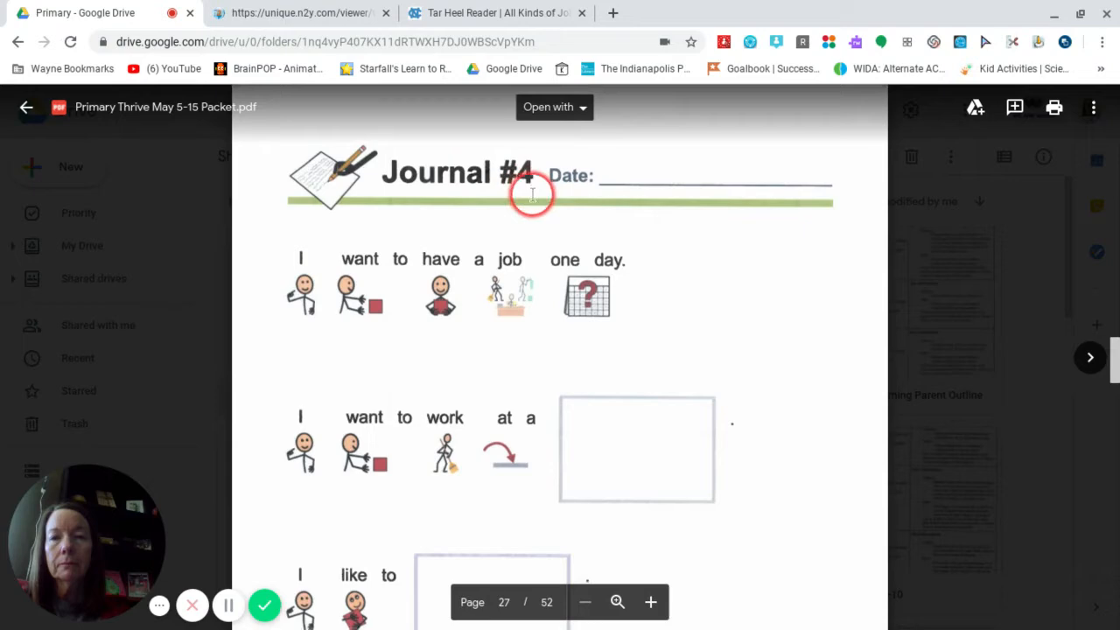
# - Scroll the PDF packet to page 28, the Journal #4 cut-out picture word bank
pyautogui.scroll(-3)
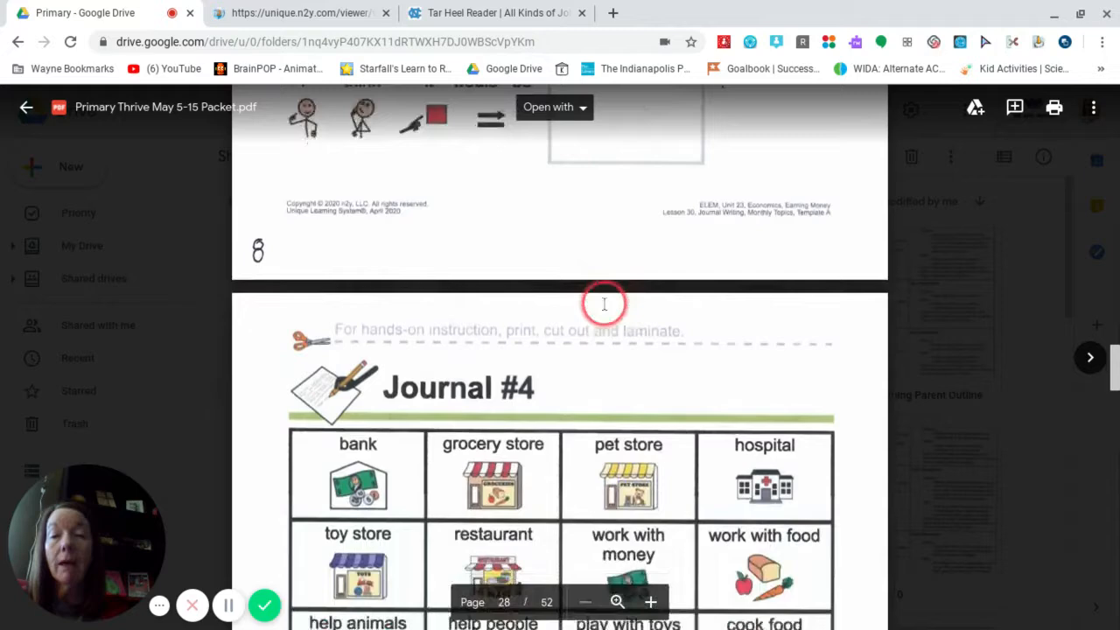
pyautogui.scroll(-3)
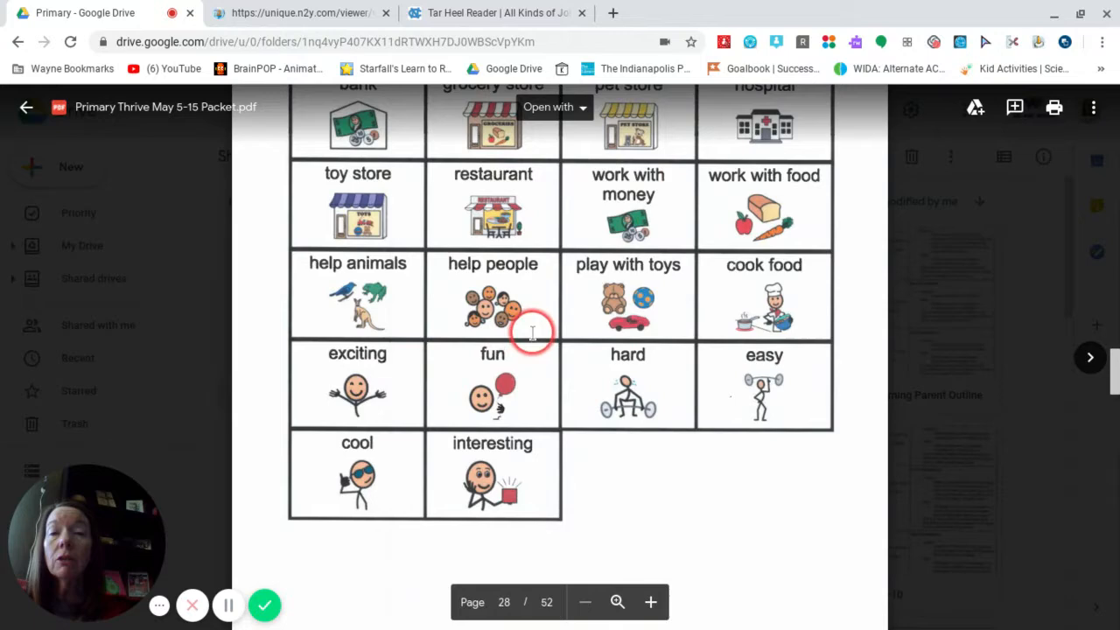
pyautogui.scroll(3)
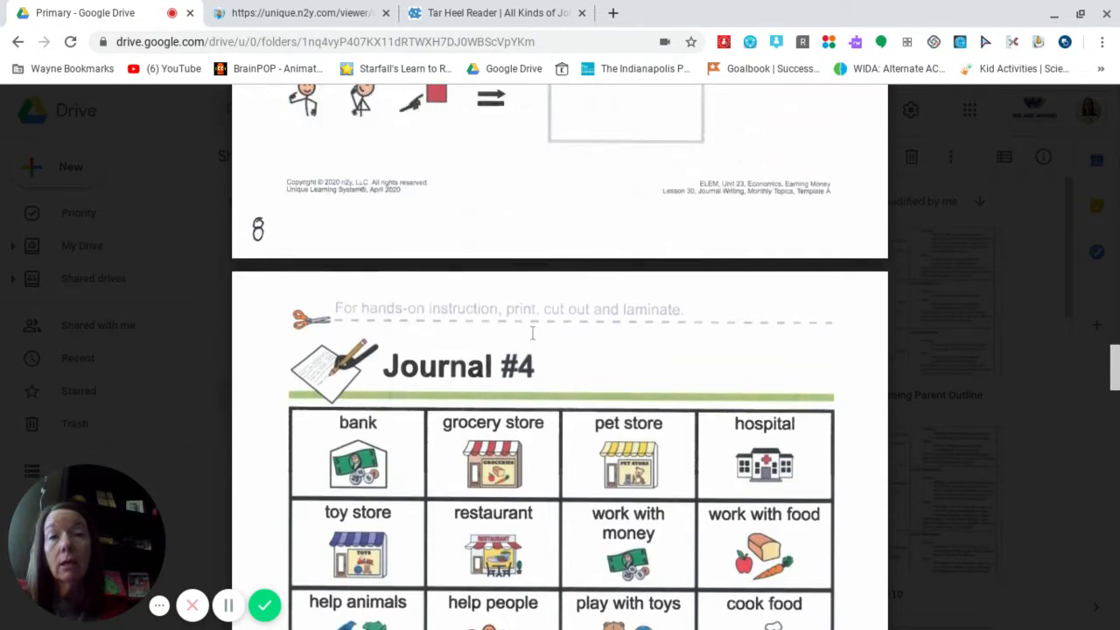
pyautogui.scroll(-3)
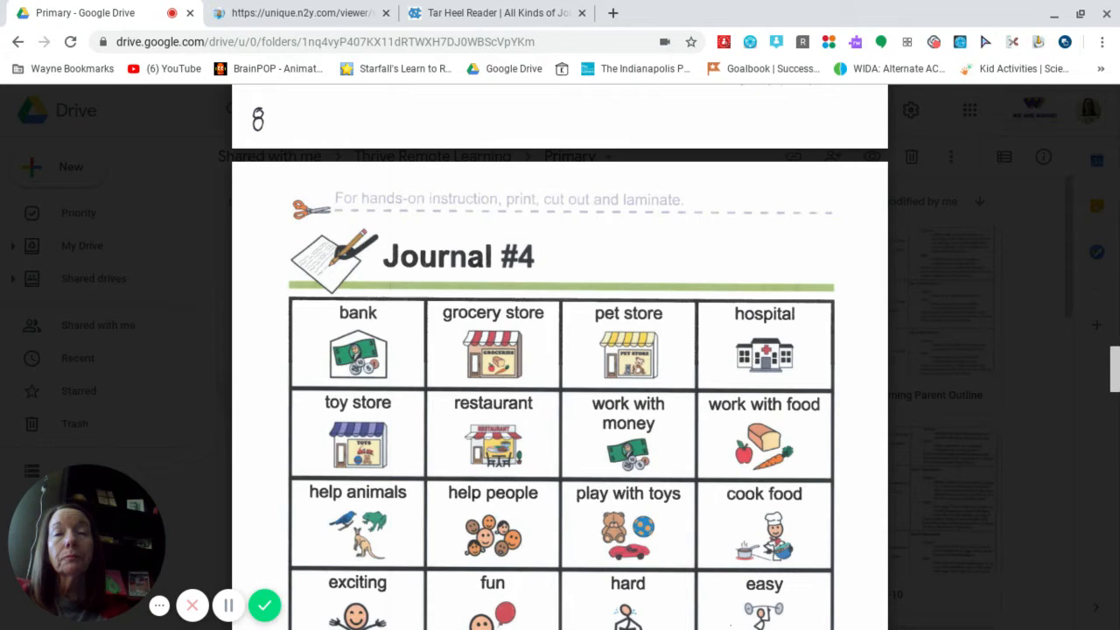
pyautogui.moveTo(584, 319)
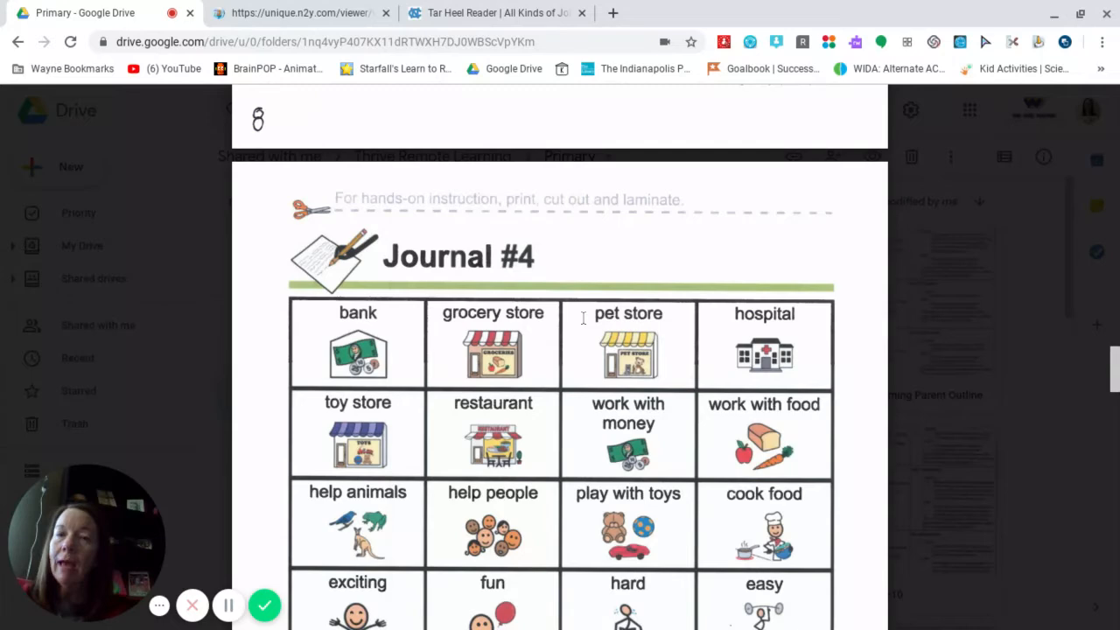
# - View the online Journal #4 worksheet, then switch to the All Kinds of Jobs book
pyautogui.click(301, 13)
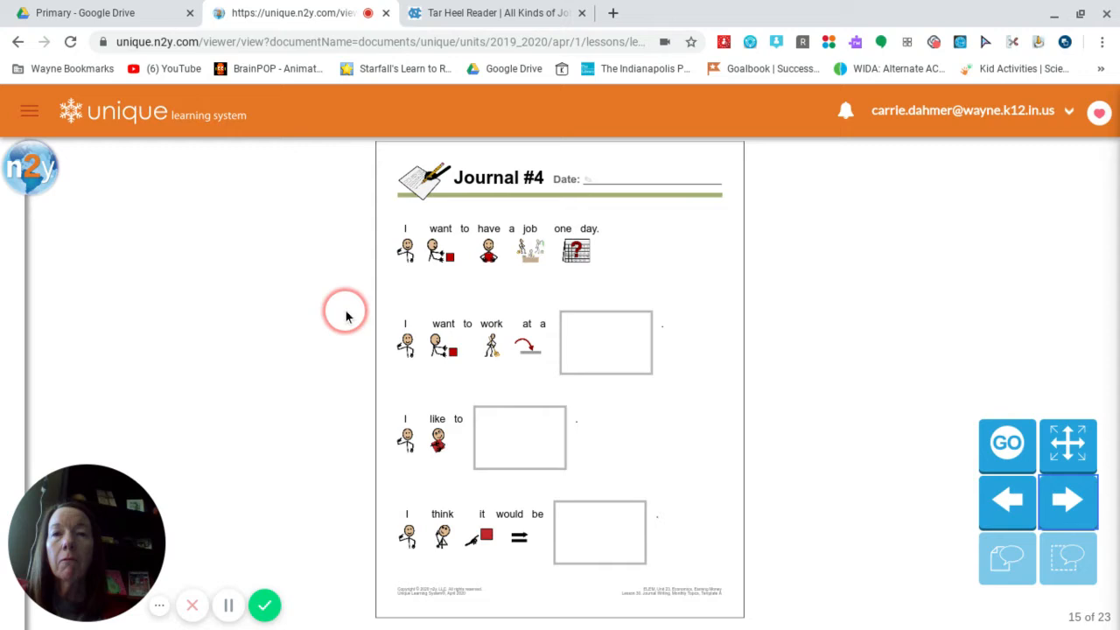
pyautogui.click(490, 12)
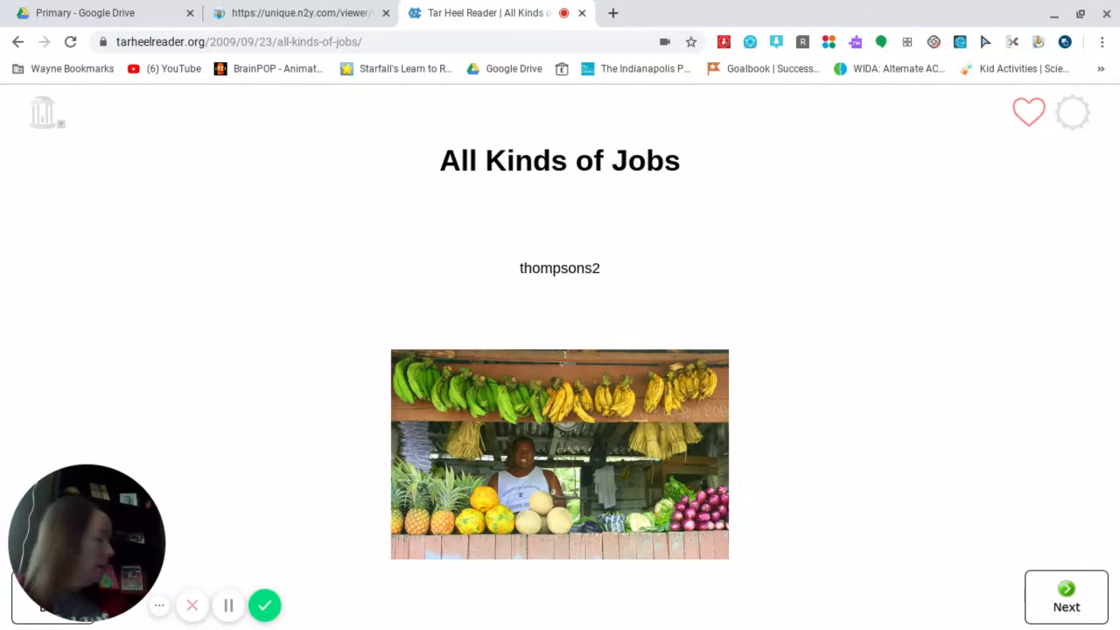
# - Page through All Kinds of Jobs from the first page past the library page to the teacher page
pyautogui.click(1068, 606)
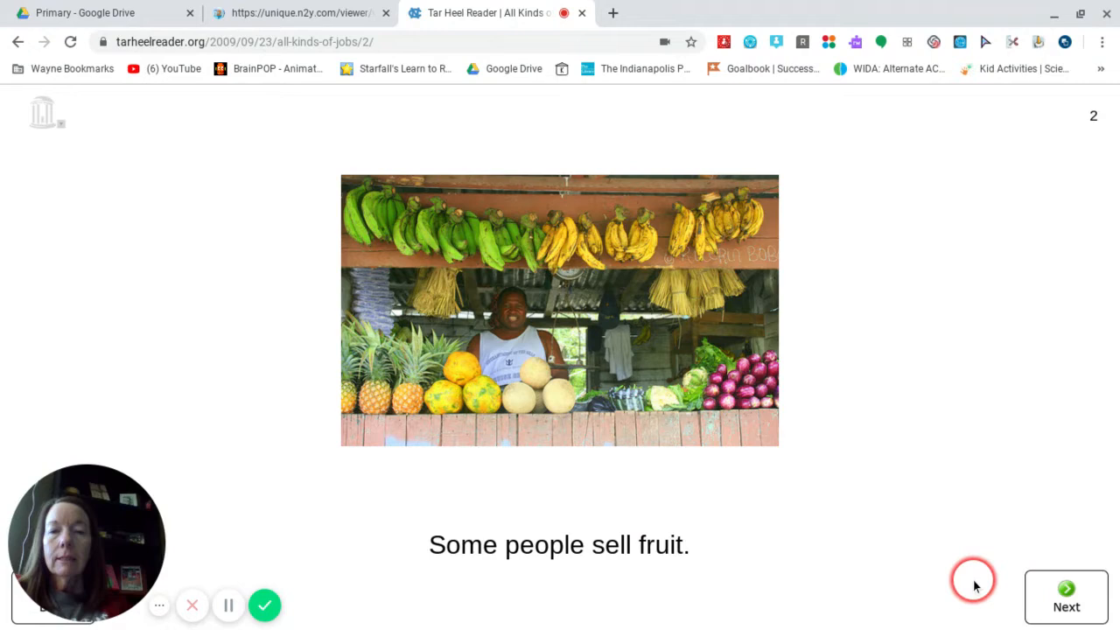
pyautogui.moveTo(977, 585)
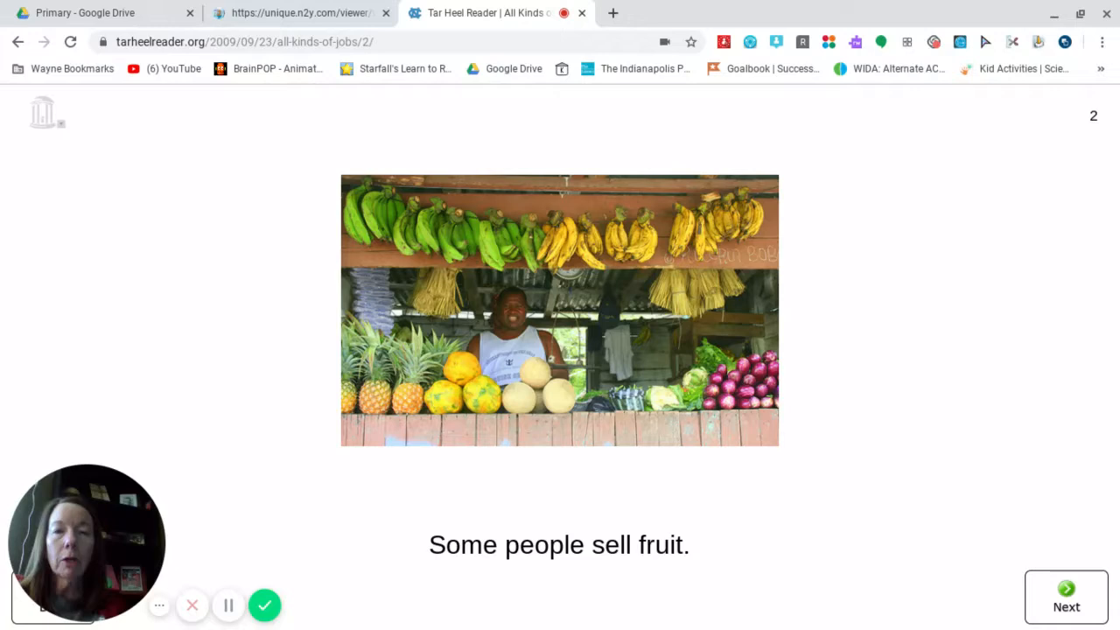
pyautogui.click(1066, 598)
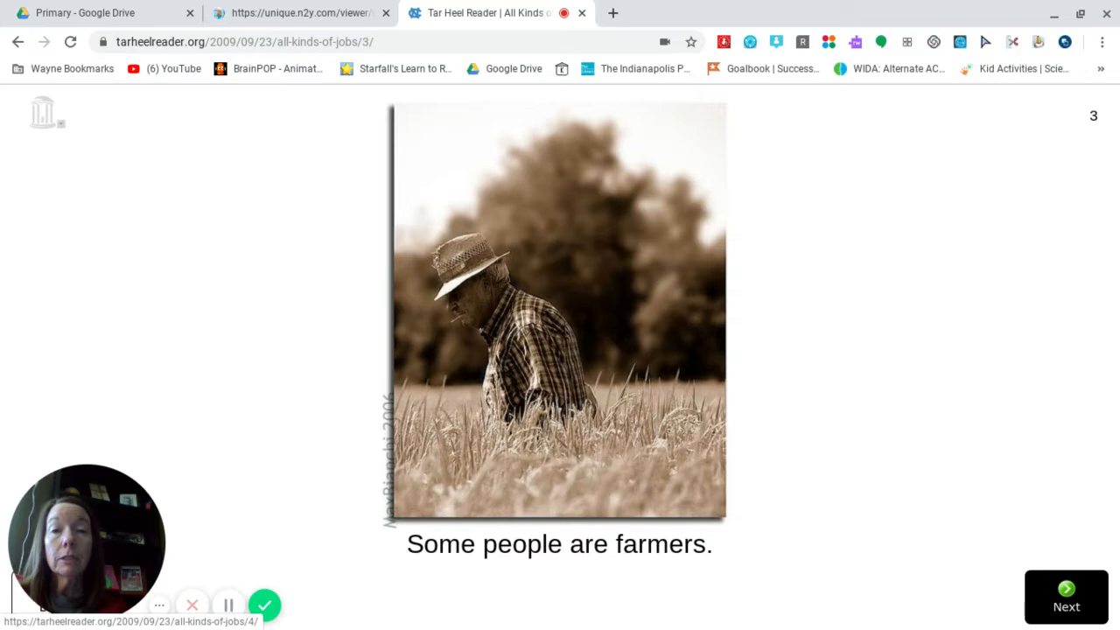
pyautogui.click(1066, 606)
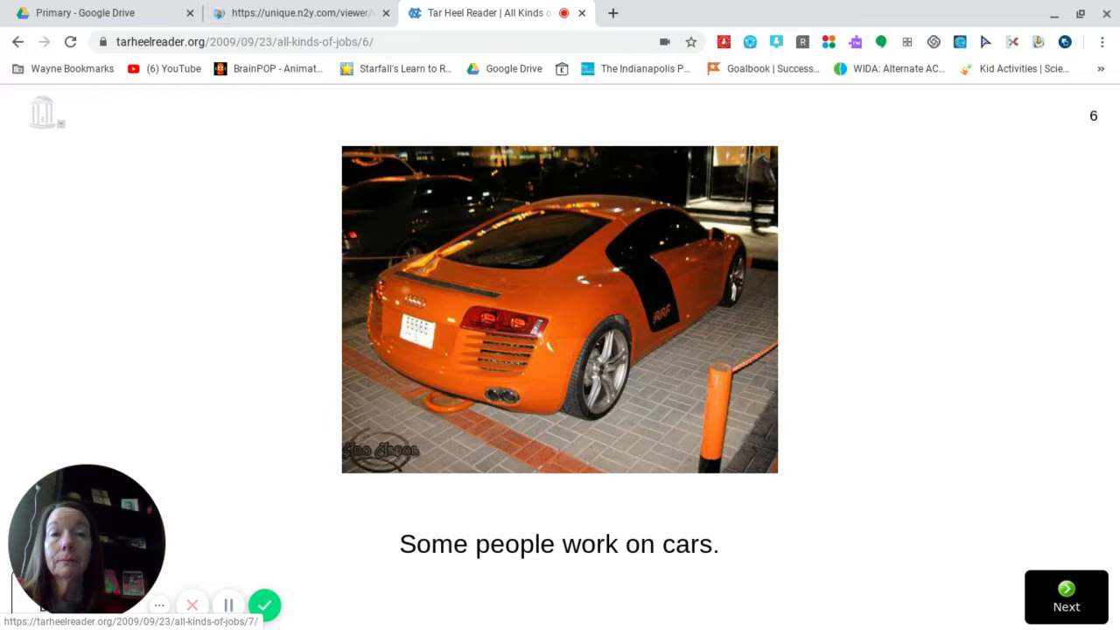
pyautogui.click(1066, 598)
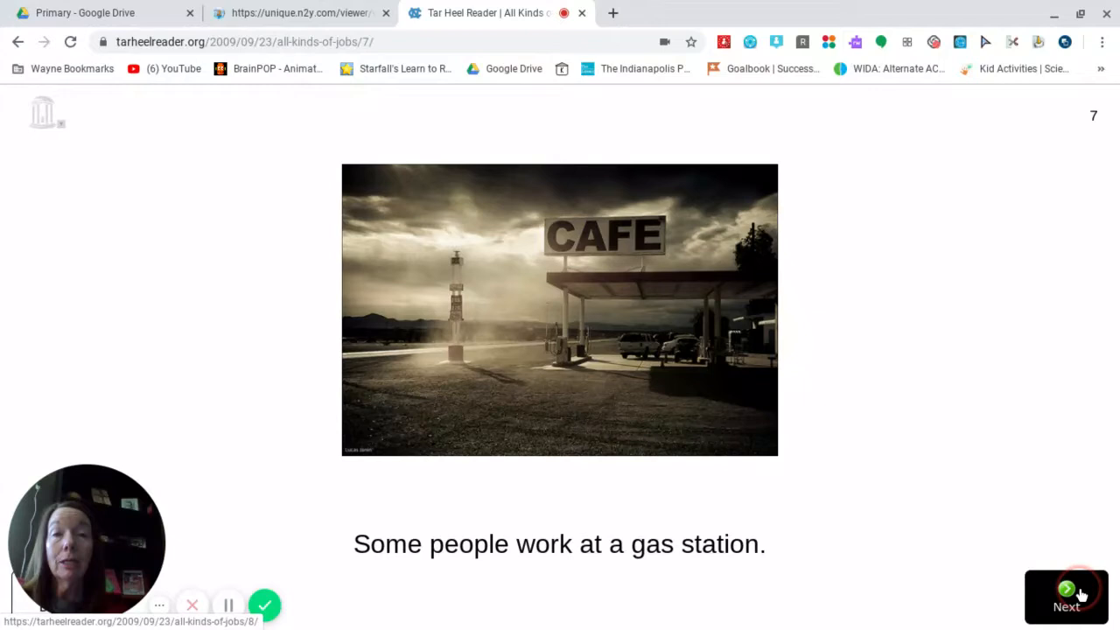
pyautogui.click(1066, 605)
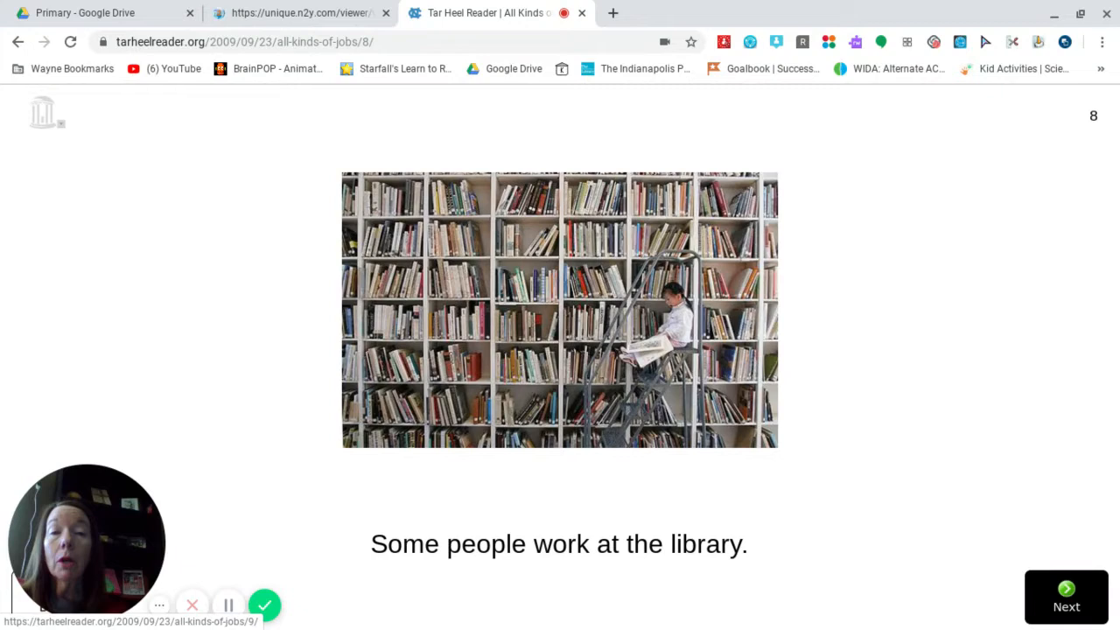
pyautogui.click(1066, 606)
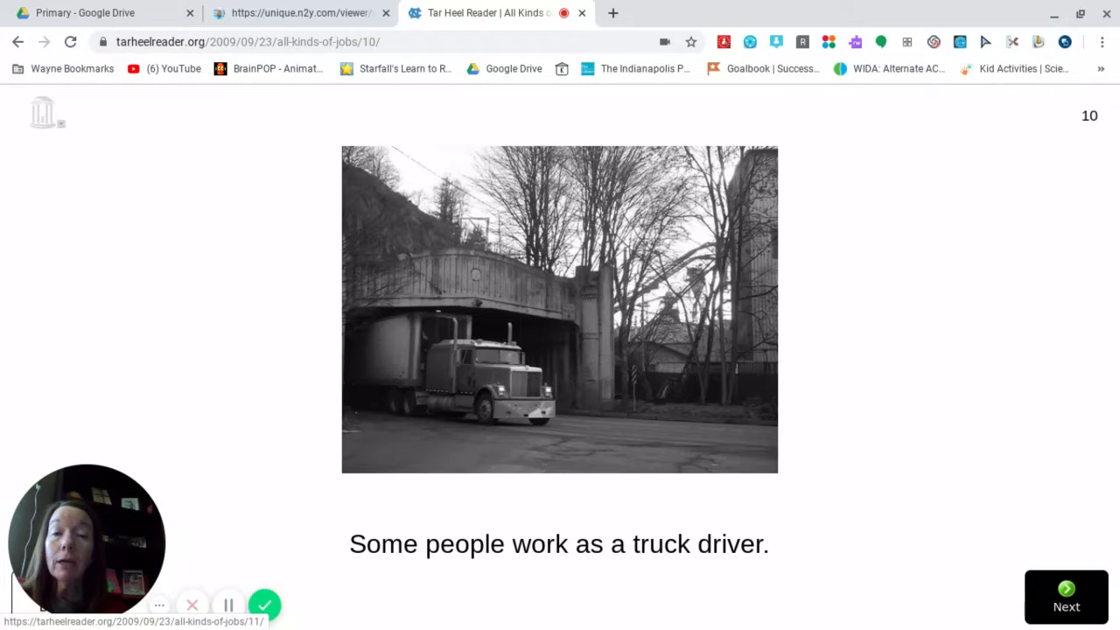
pyautogui.click(1066, 597)
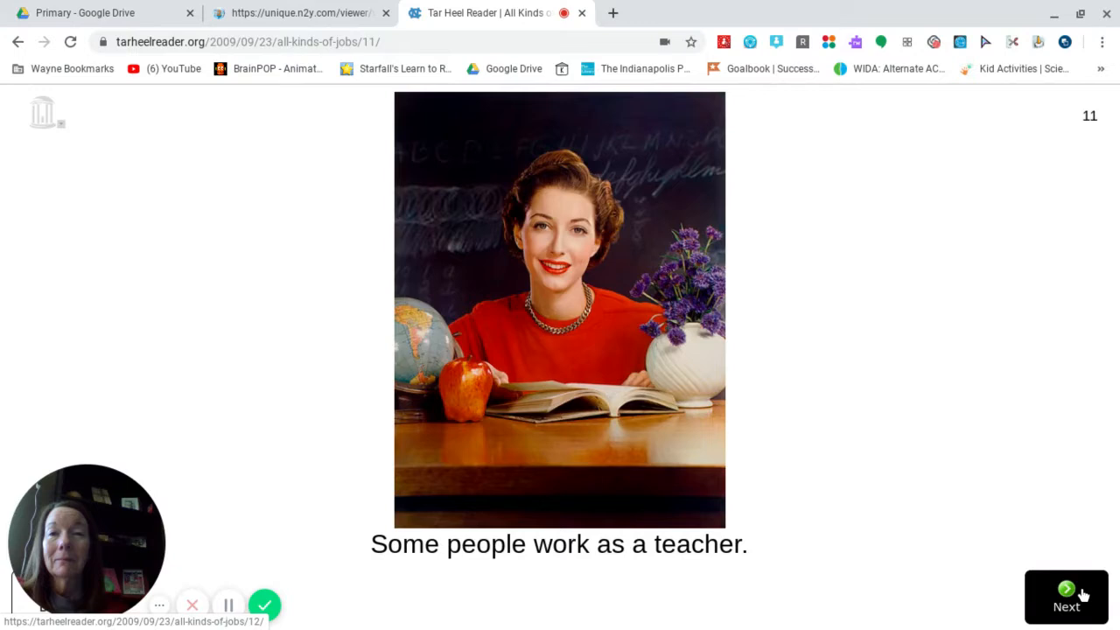
# - Continue through the basketball player, cheerleader, shopping mall and firefighter pages toward the end
pyautogui.click(1066, 597)
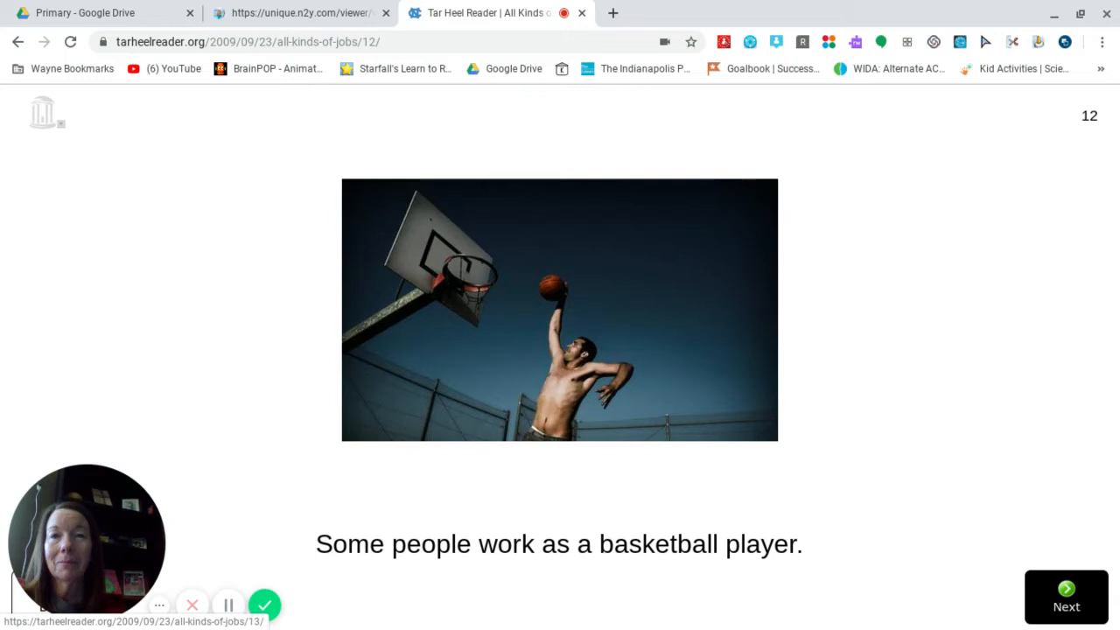
pyautogui.click(1066, 605)
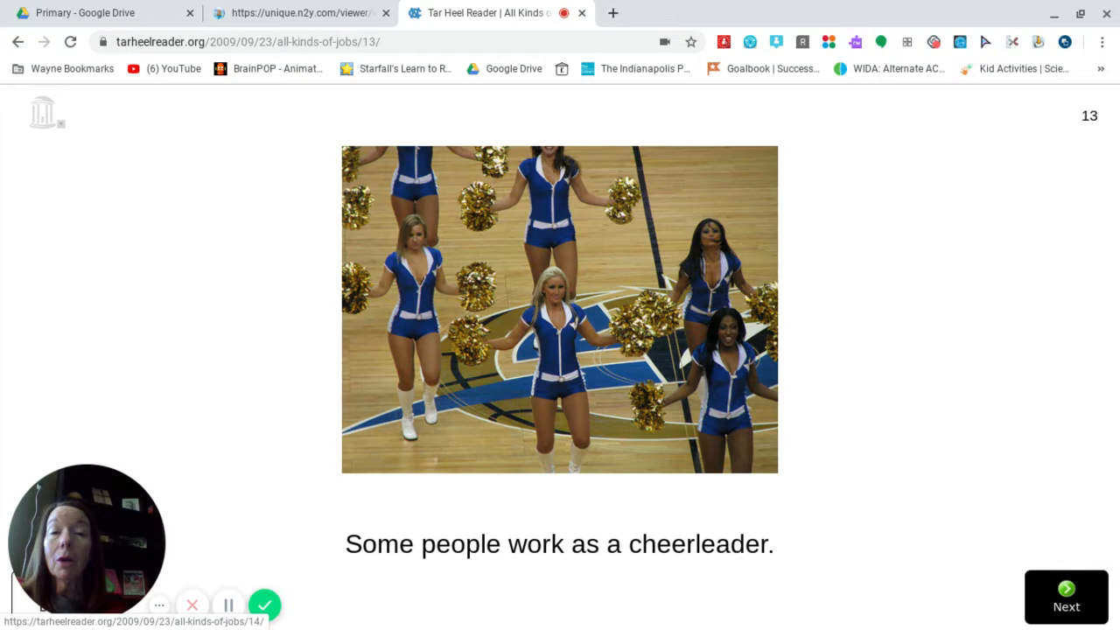
pyautogui.click(1066, 599)
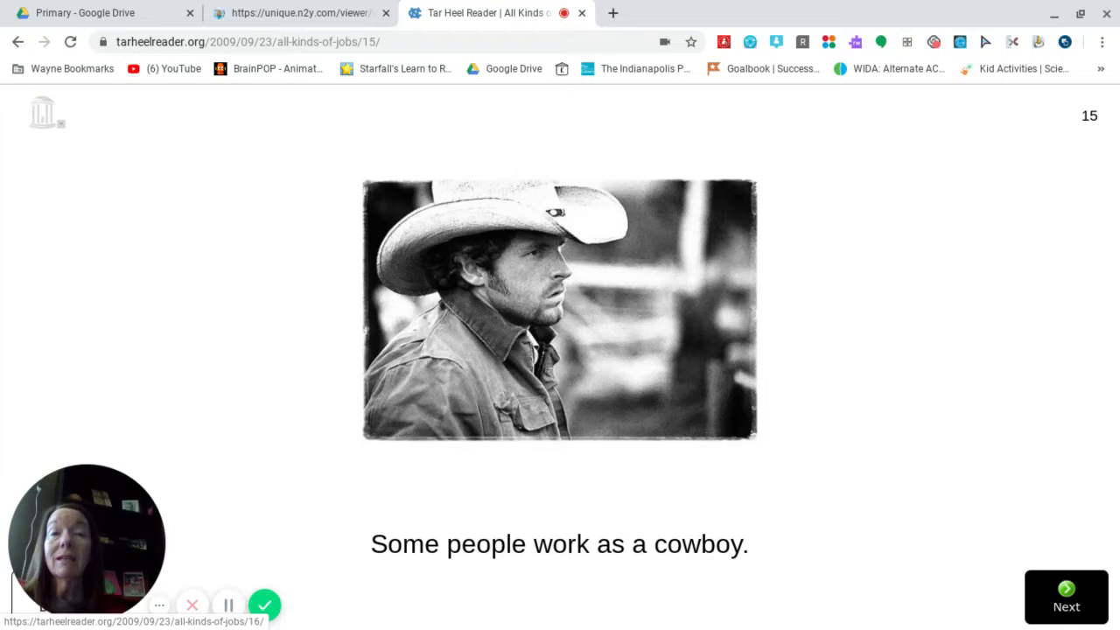
pyautogui.click(1066, 606)
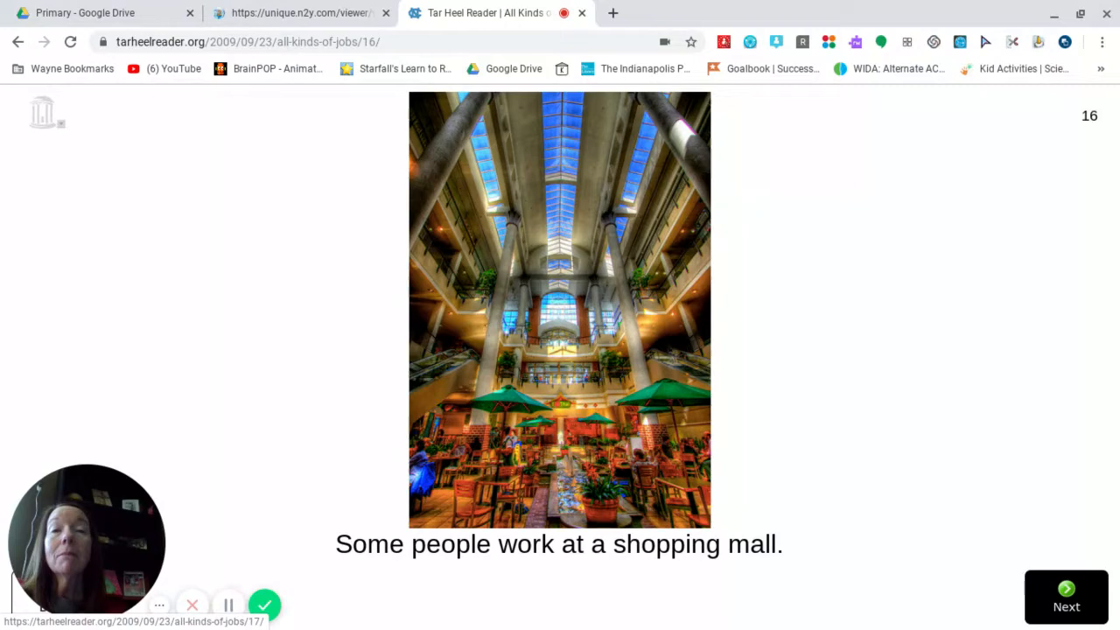
pyautogui.click(1066, 605)
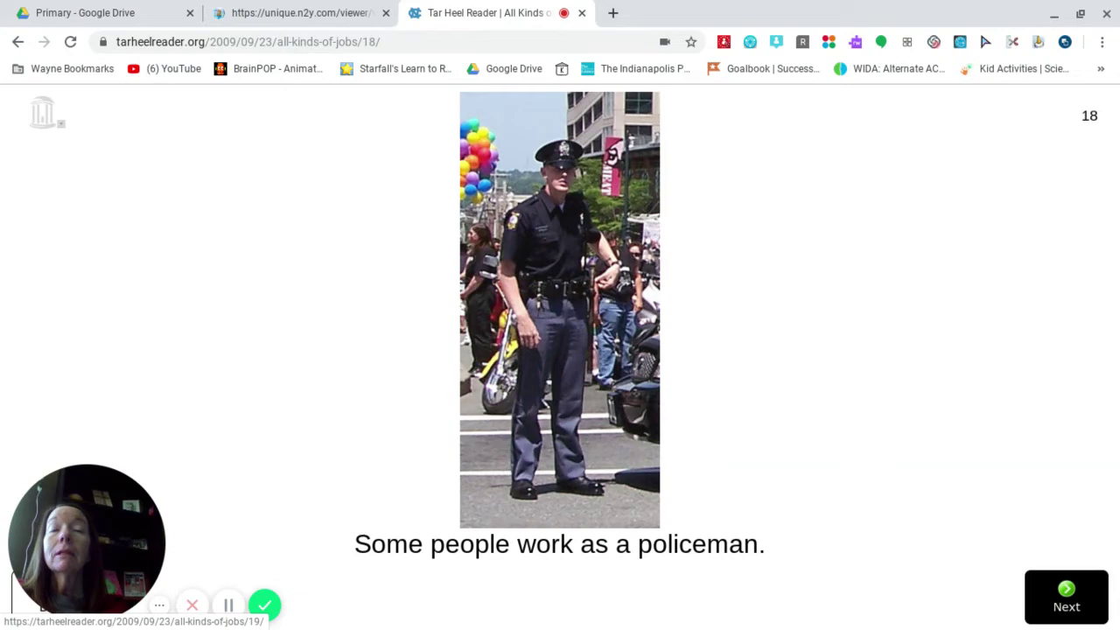
pyautogui.click(1066, 605)
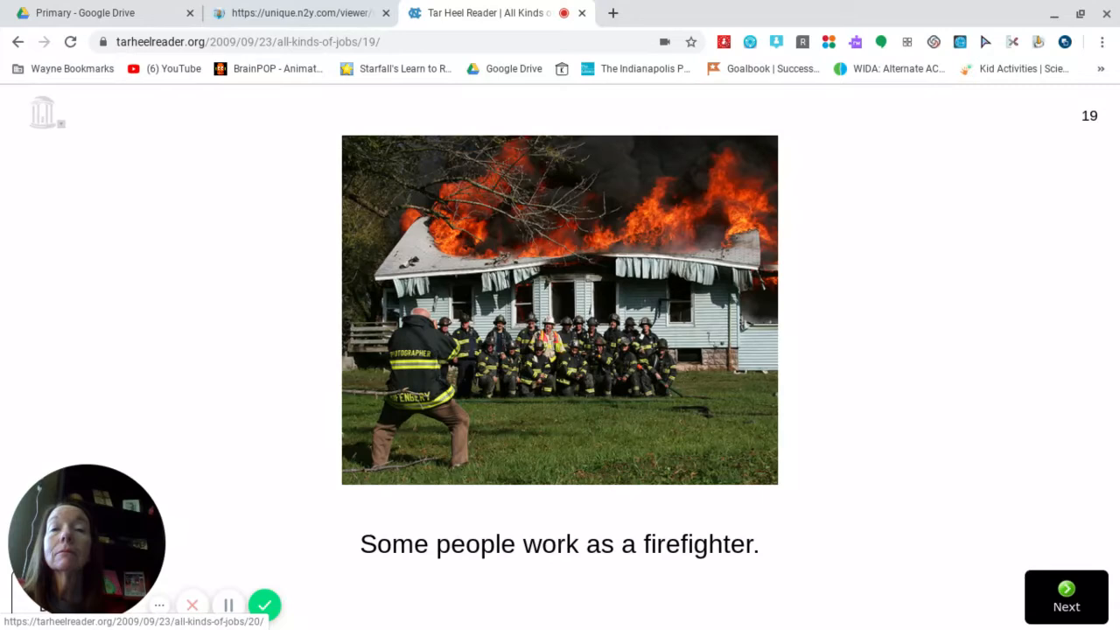
pyautogui.click(1066, 606)
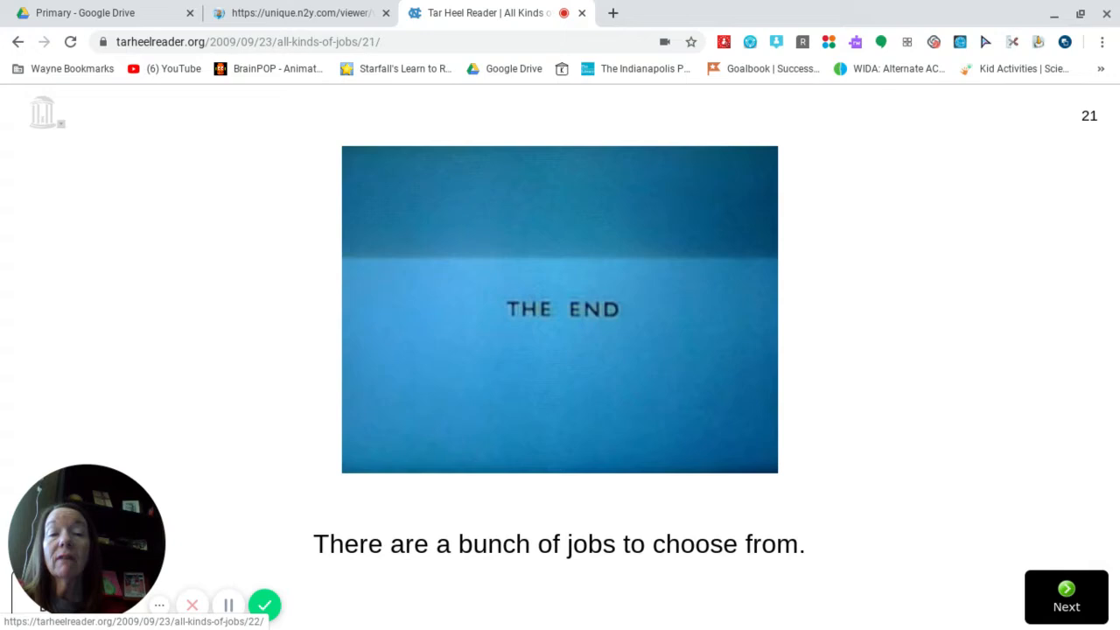
# - Finish the book, return to the jobs book search results, then reopen the Journal #4 worksheet
pyautogui.click(1066, 599)
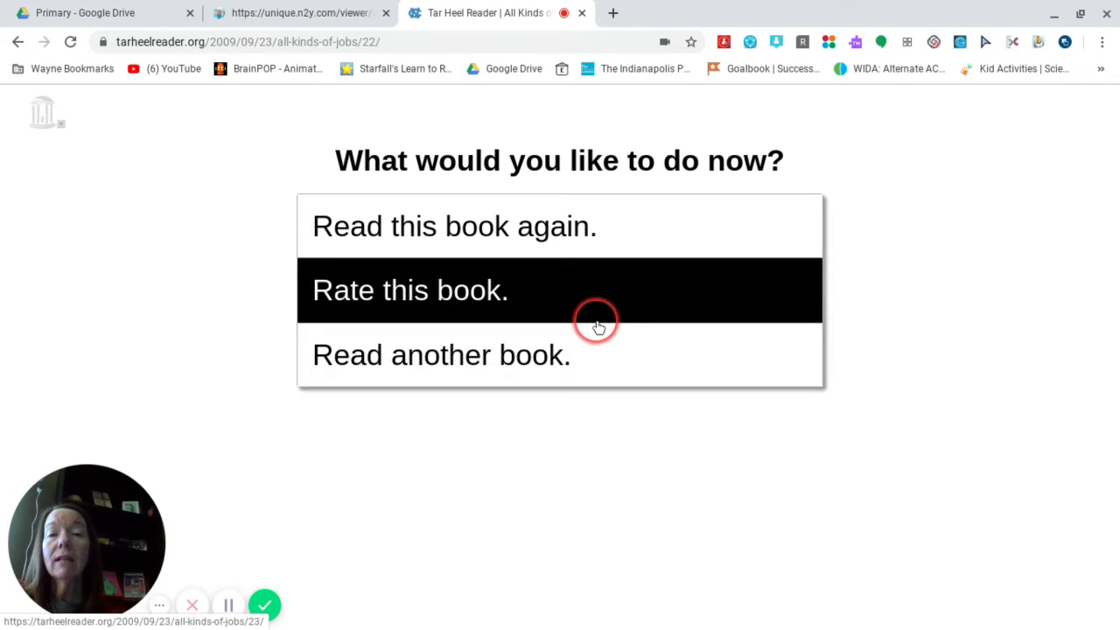
pyautogui.click(441, 353)
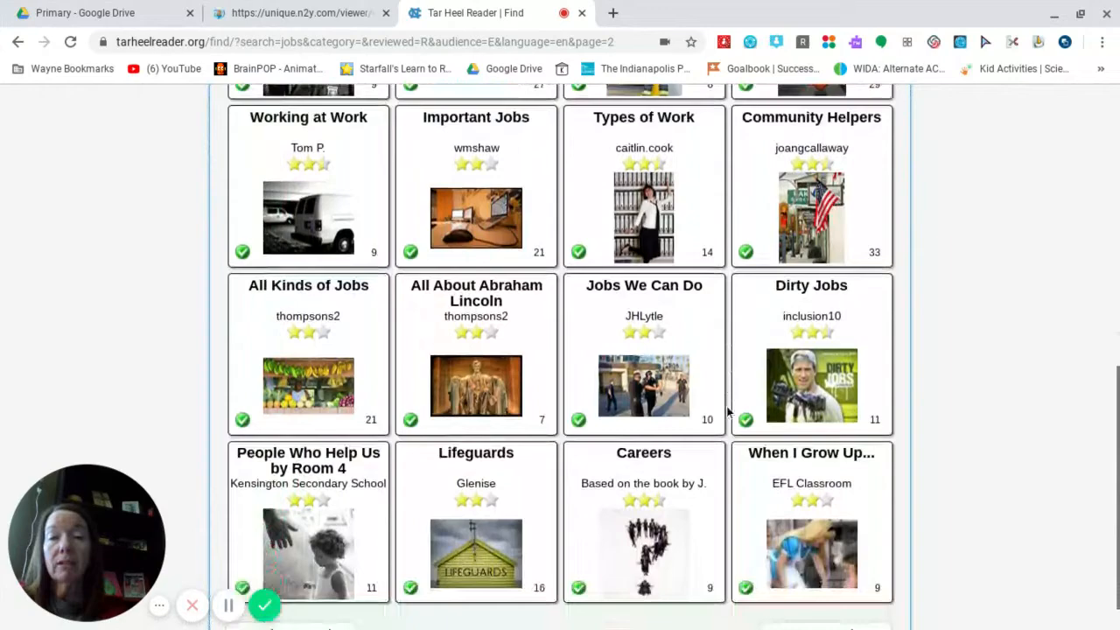
pyautogui.scroll(3)
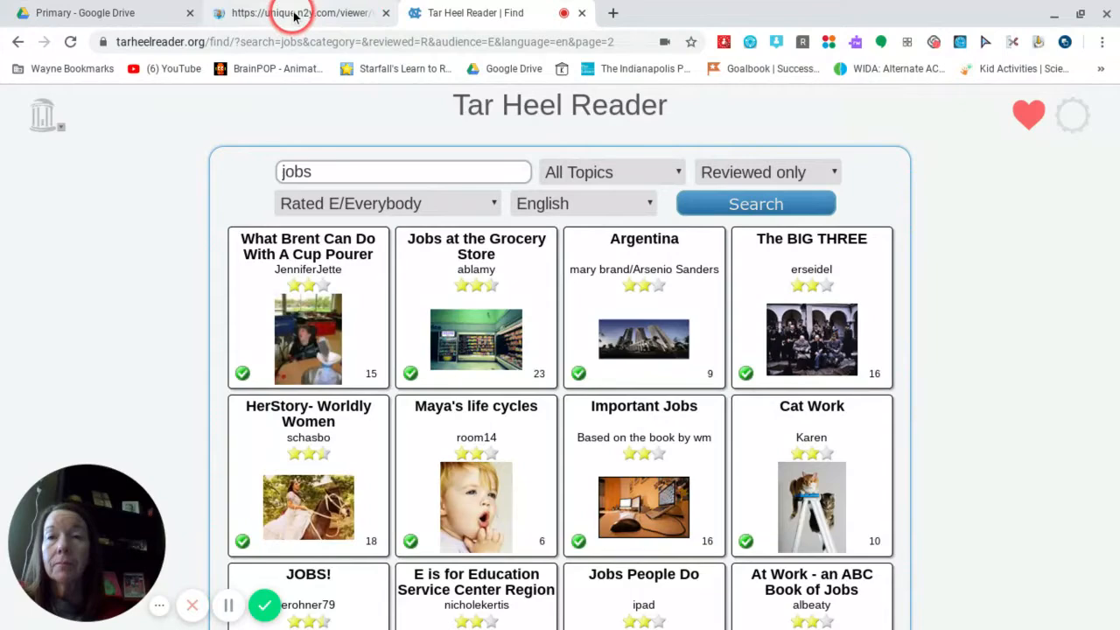
pyautogui.click(295, 12)
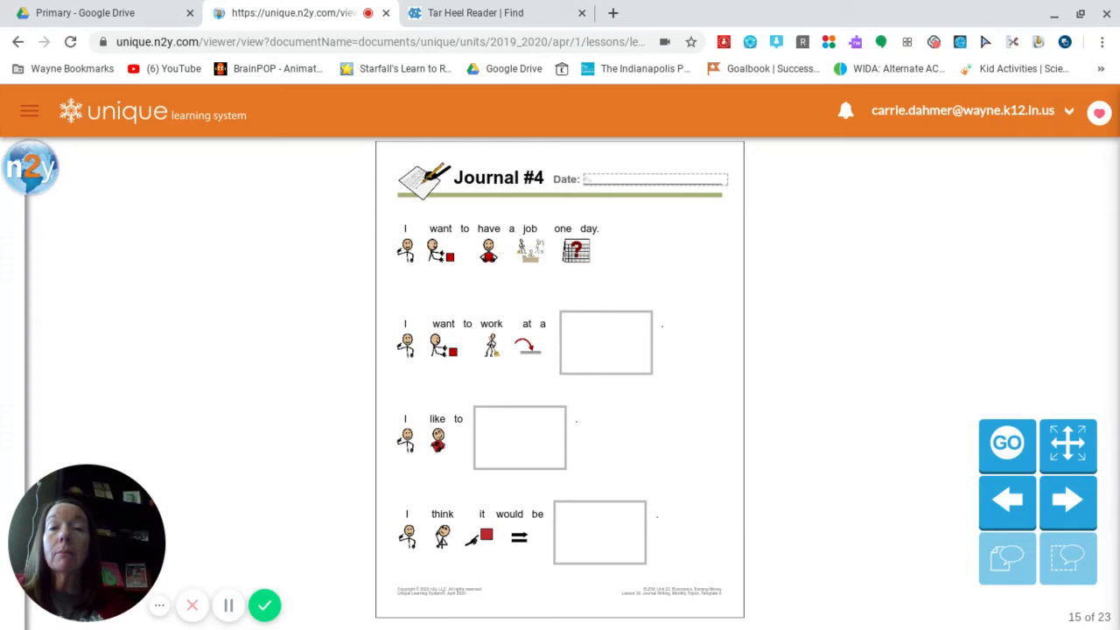
# - Fill the Journal #4 date line as 5/7/20, May 7, 2020
pyautogui.write('5')
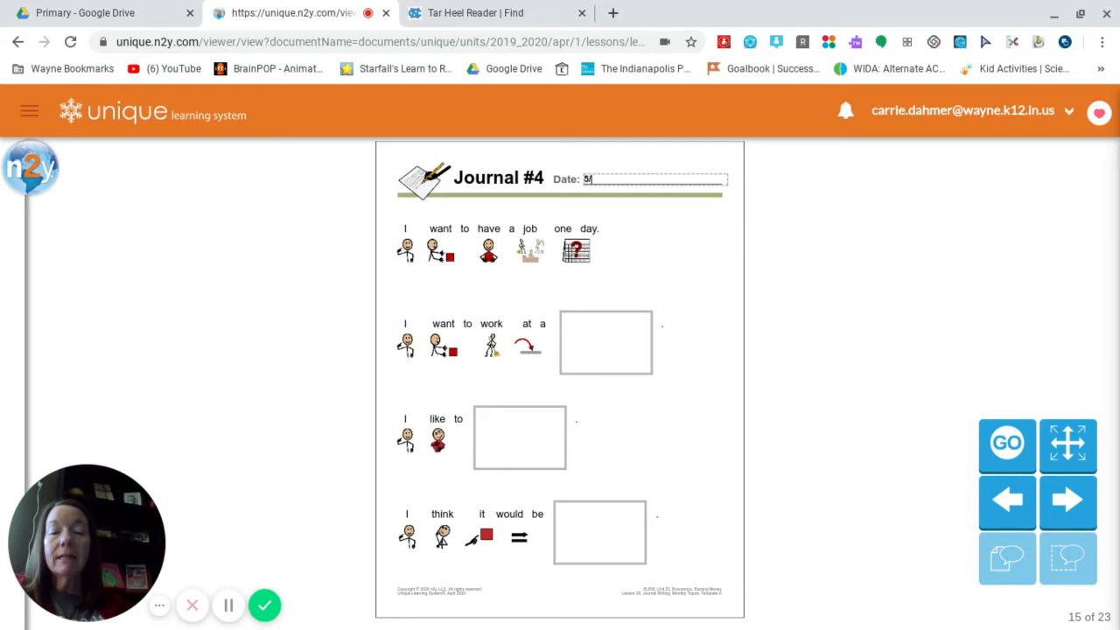
pyautogui.write('/7/20')
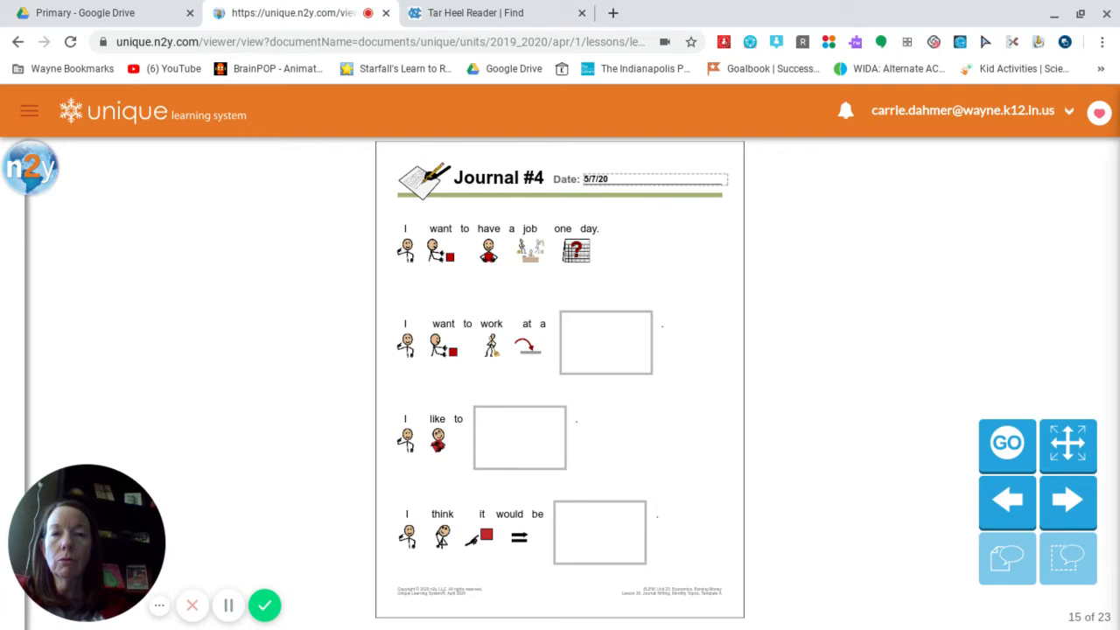
pyautogui.write('May 7, 2020')
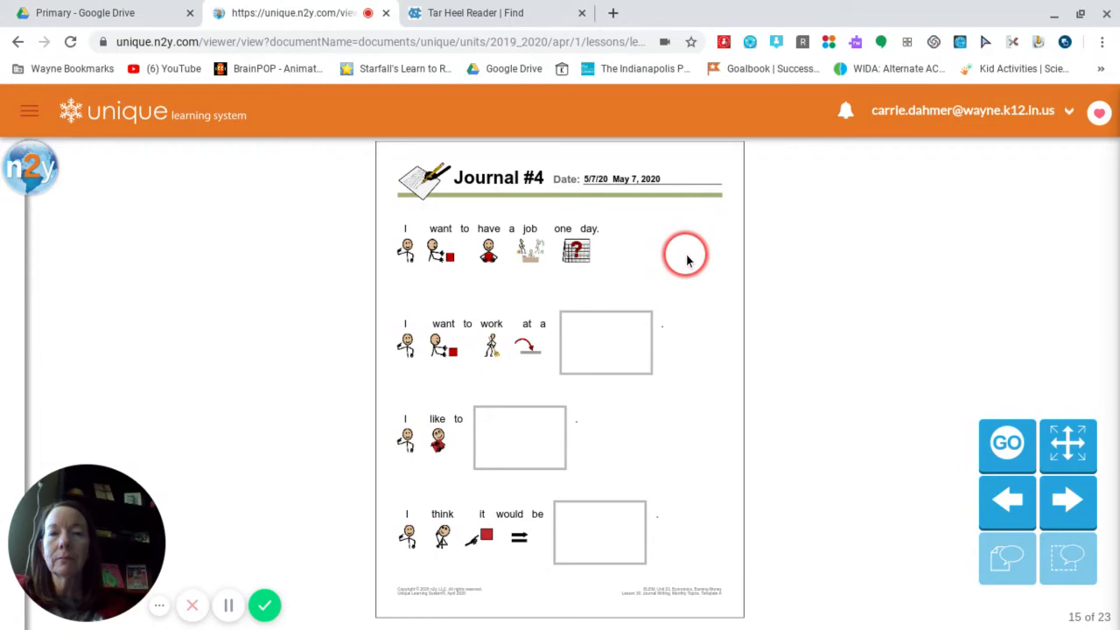
pyautogui.moveTo(434, 252)
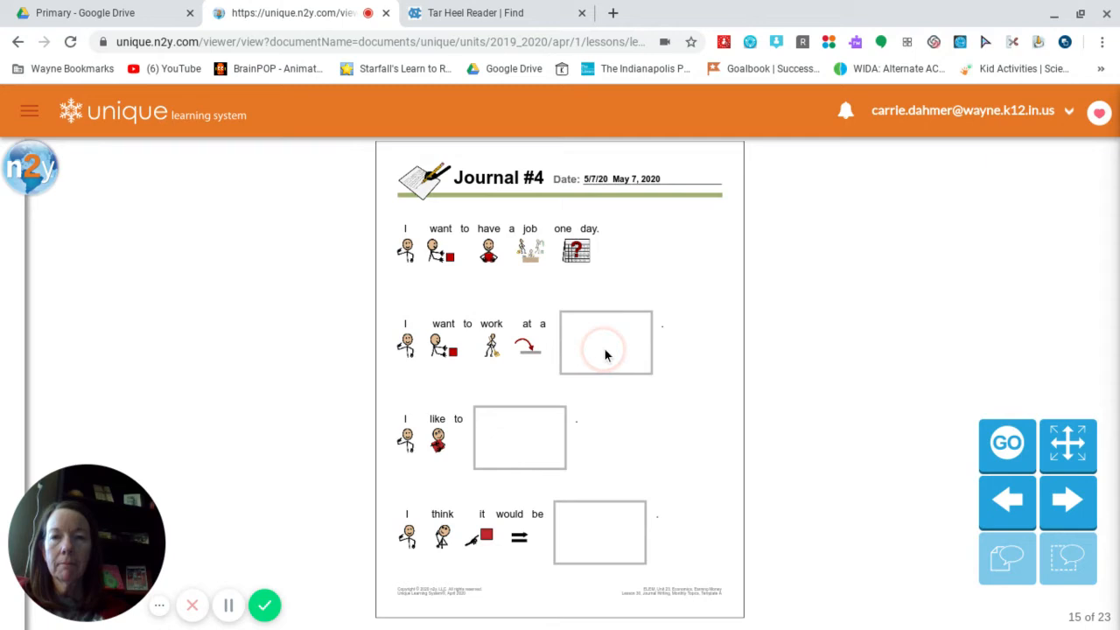
# - Choose hospital for the 'I want to work at a' blank
pyautogui.click(605, 341)
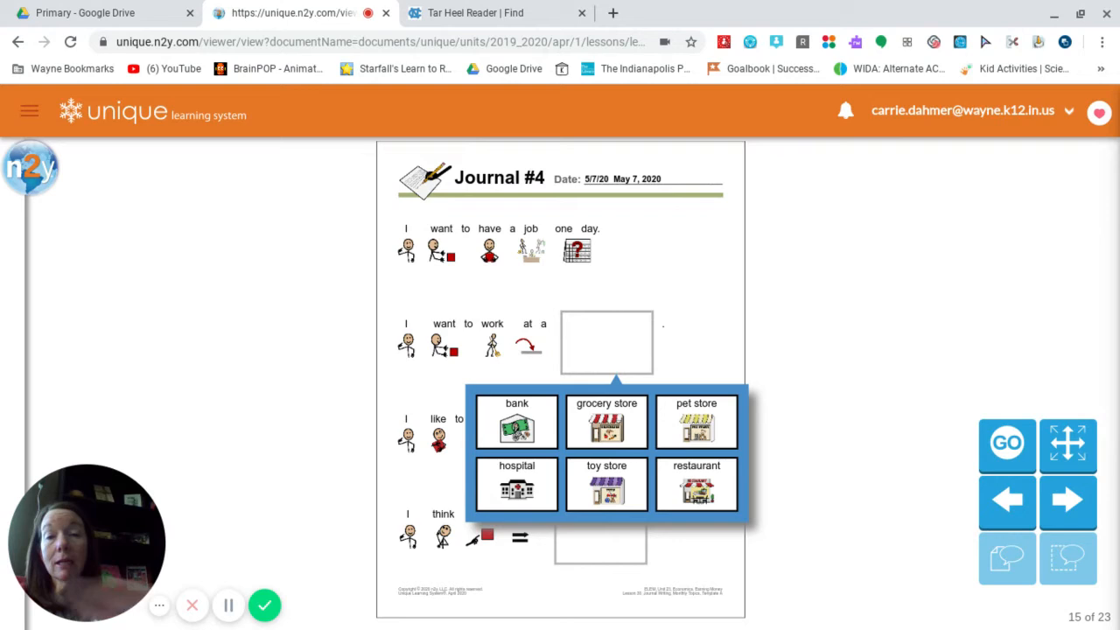
pyautogui.click(516, 483)
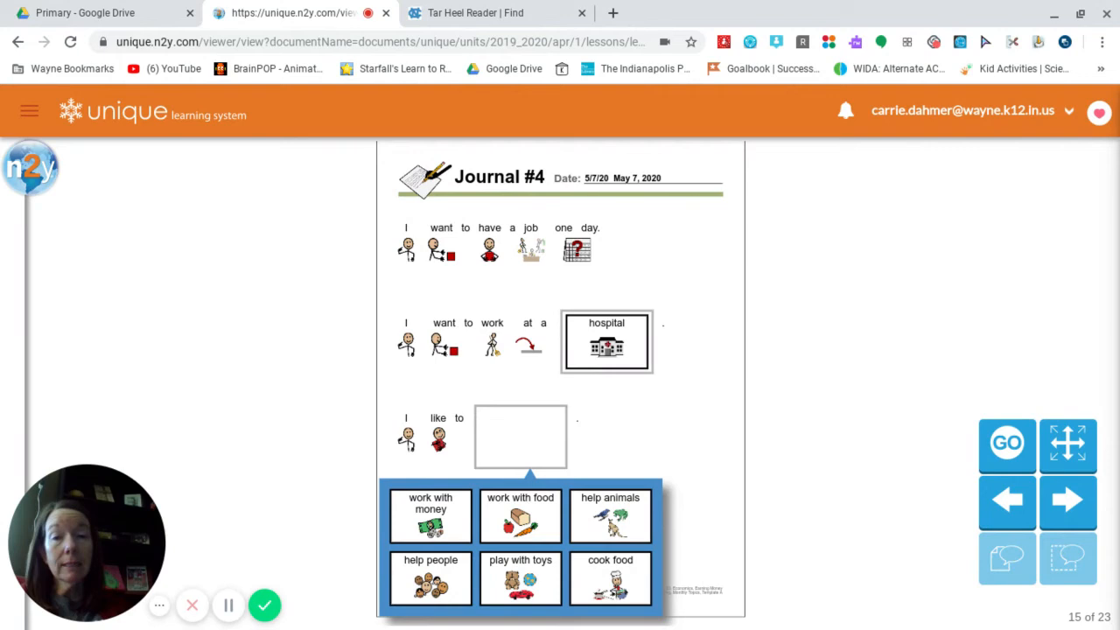
pyautogui.click(427, 438)
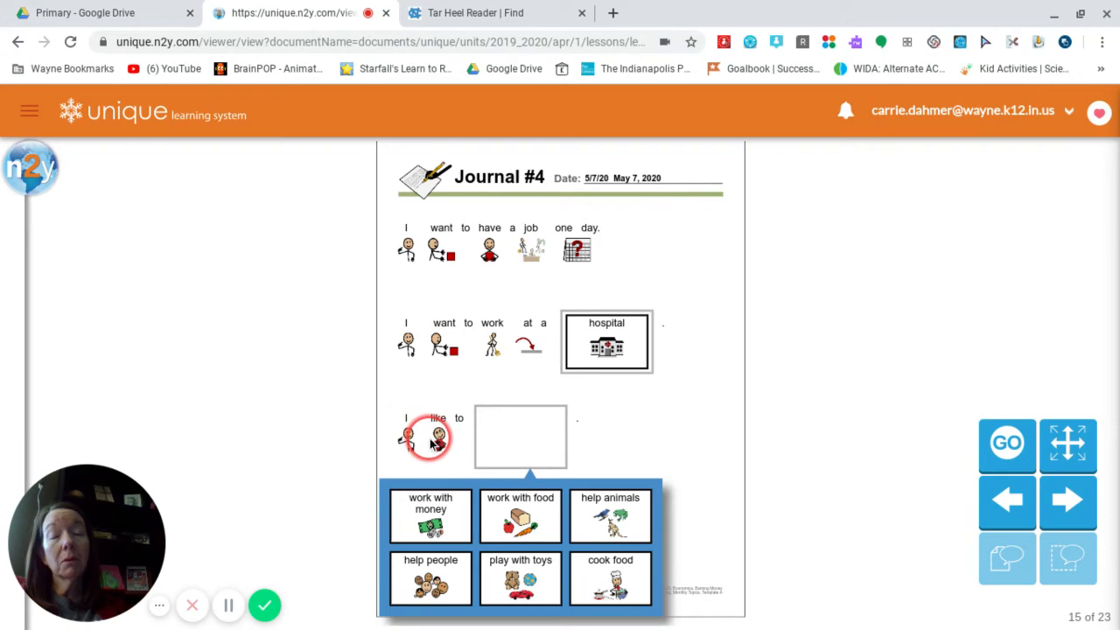
pyautogui.click(520, 577)
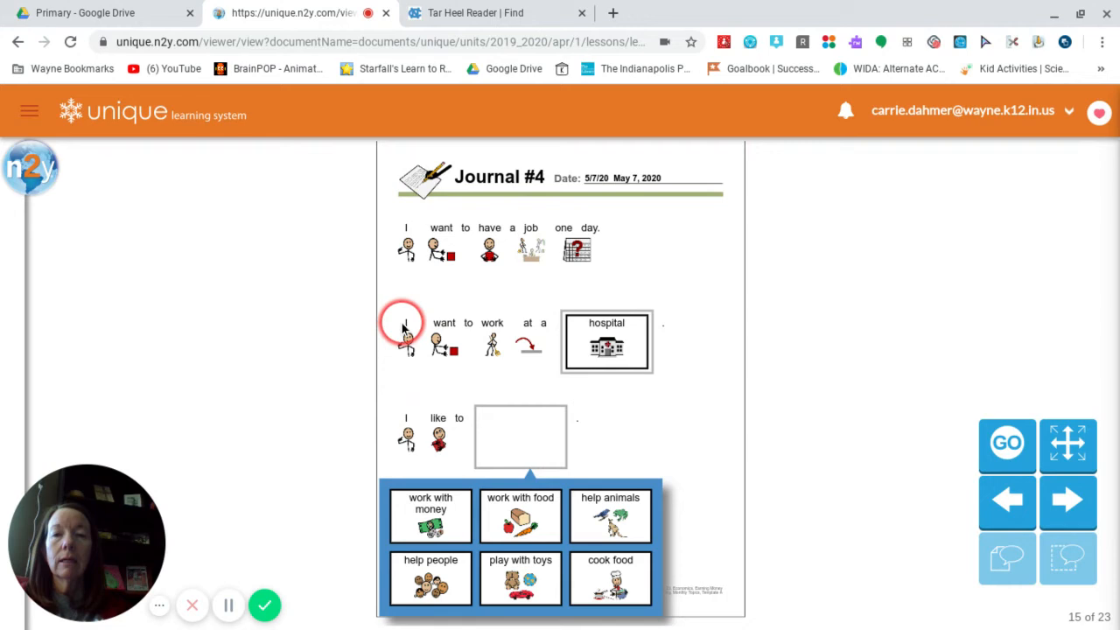
pyautogui.moveTo(507, 436)
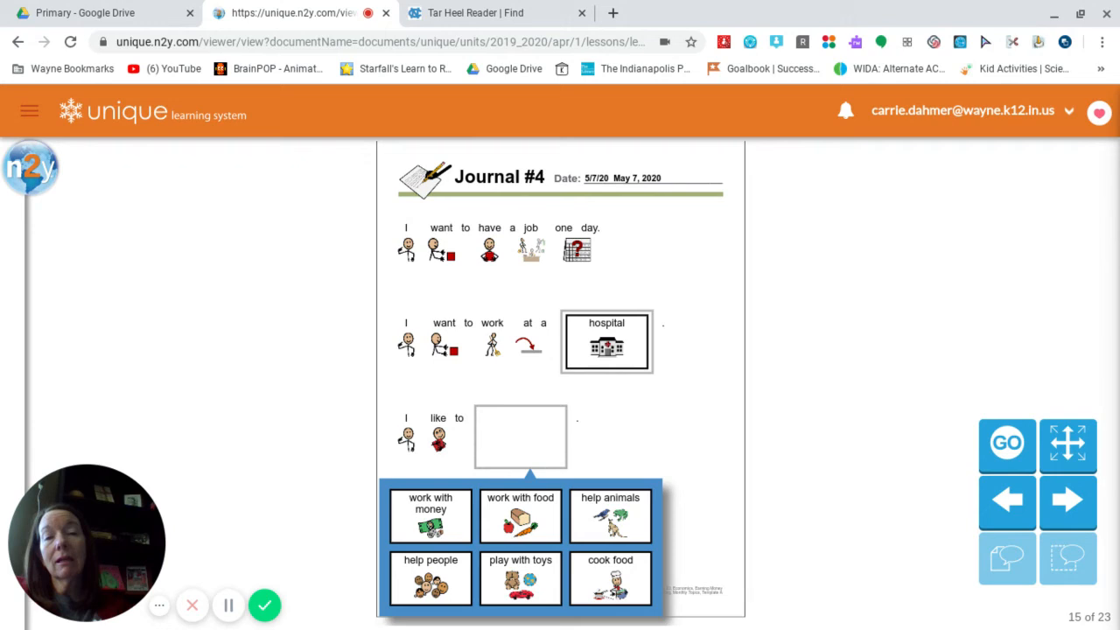
pyautogui.click(430, 581)
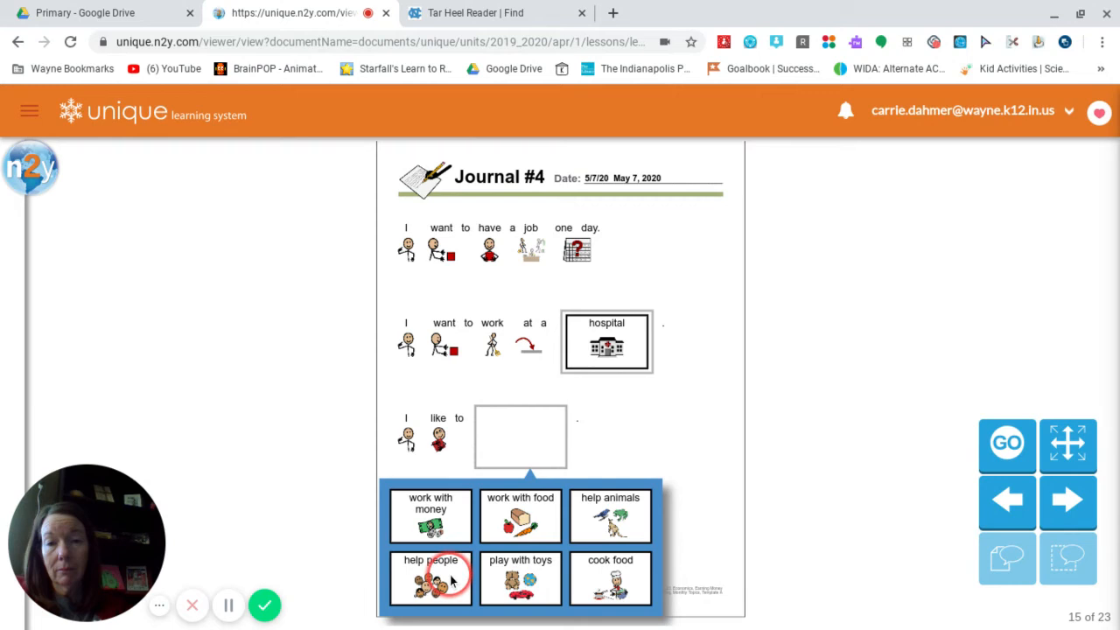
# - Choose help people for the 'I like to' blank
pyautogui.click(430, 578)
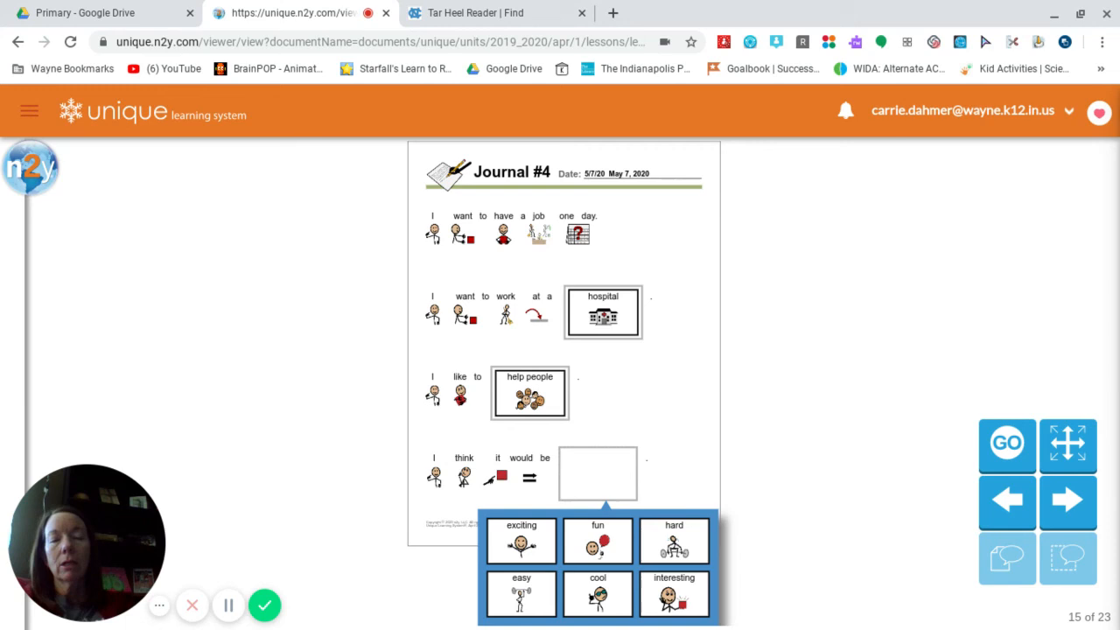
pyautogui.click(522, 540)
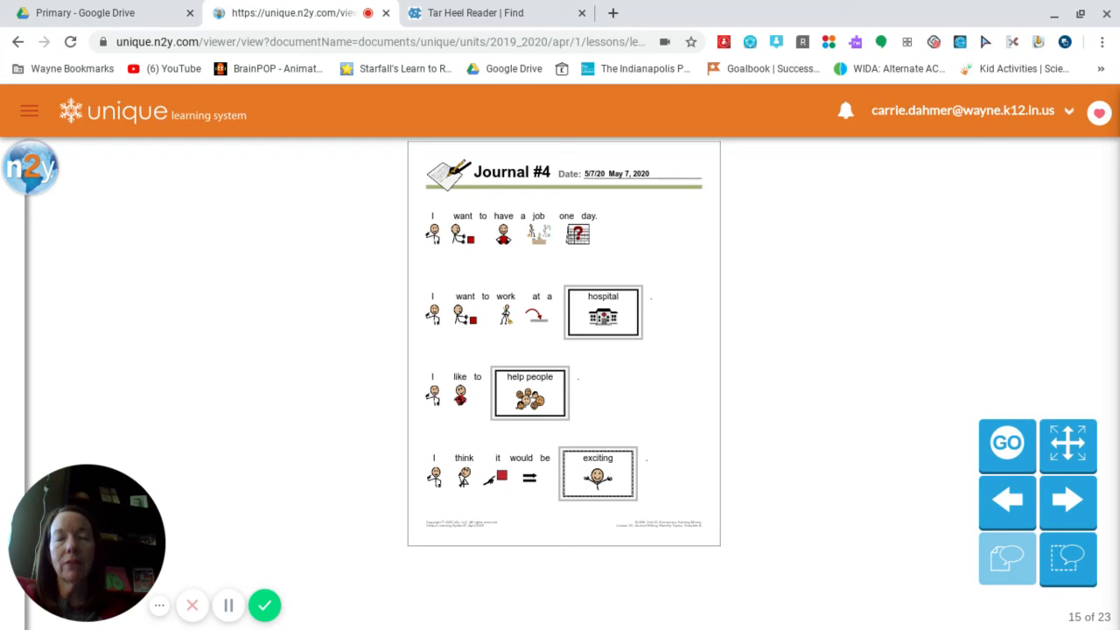
pyautogui.click(427, 427)
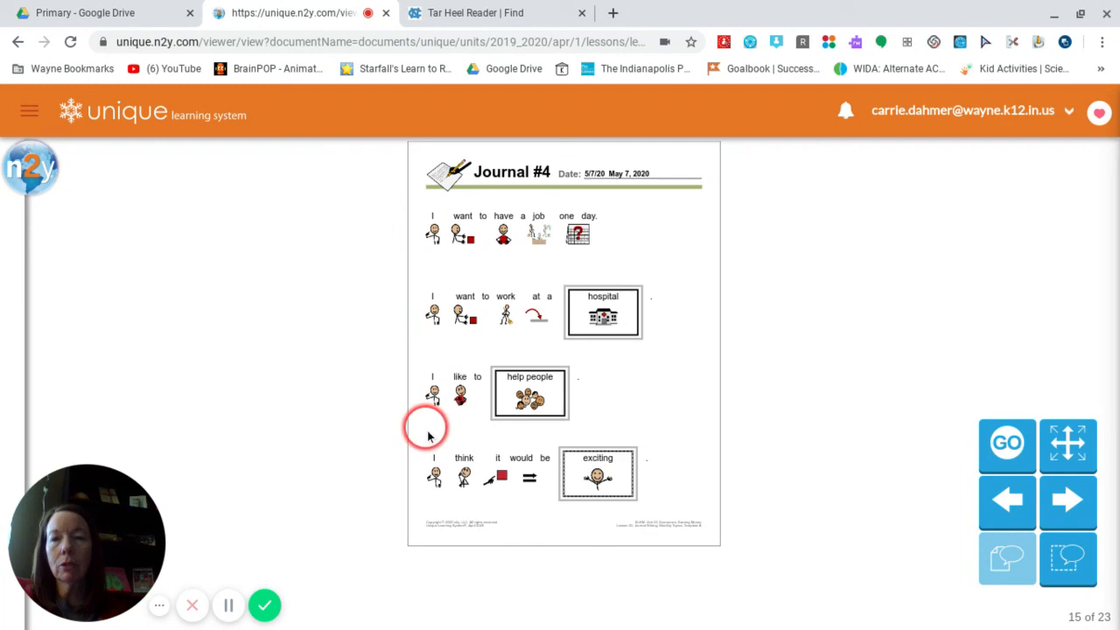
pyautogui.moveTo(593, 214)
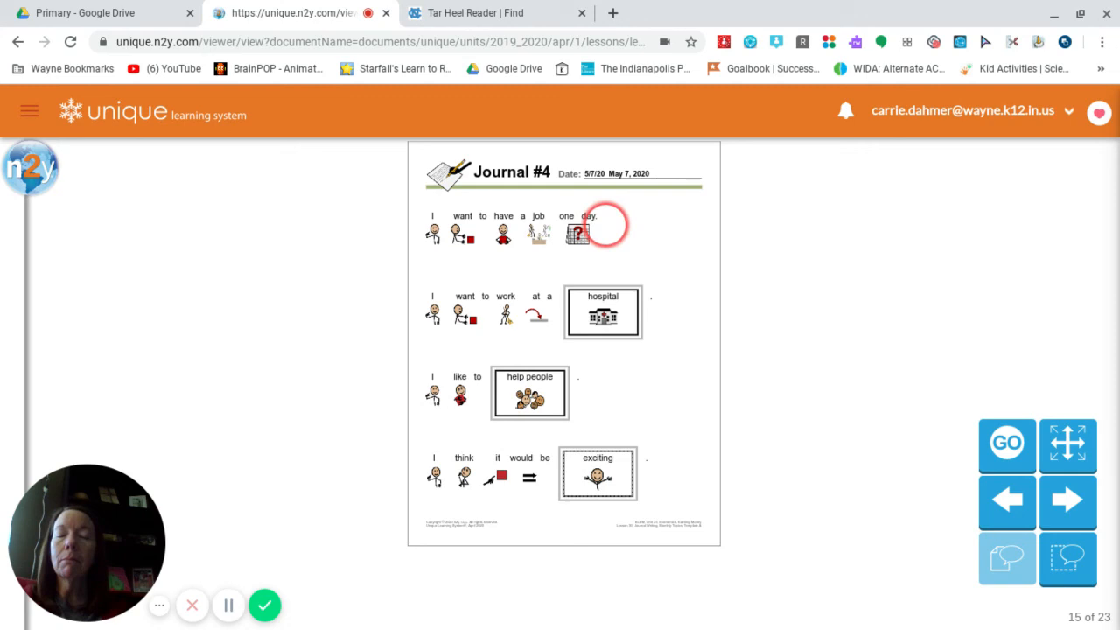
pyautogui.moveTo(598, 226)
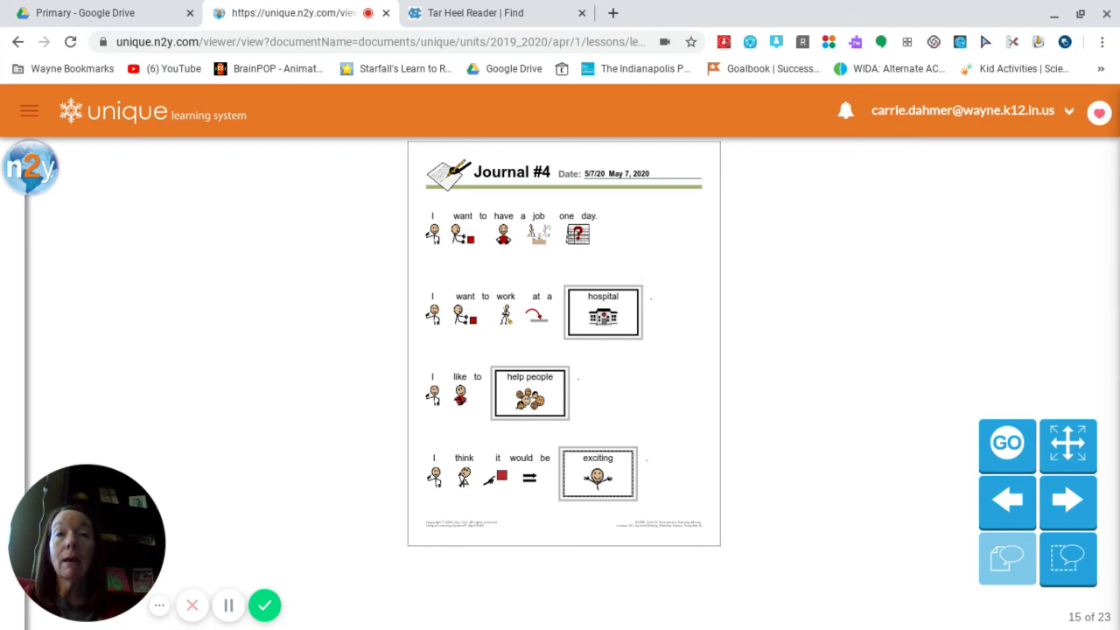
pyautogui.click(724, 389)
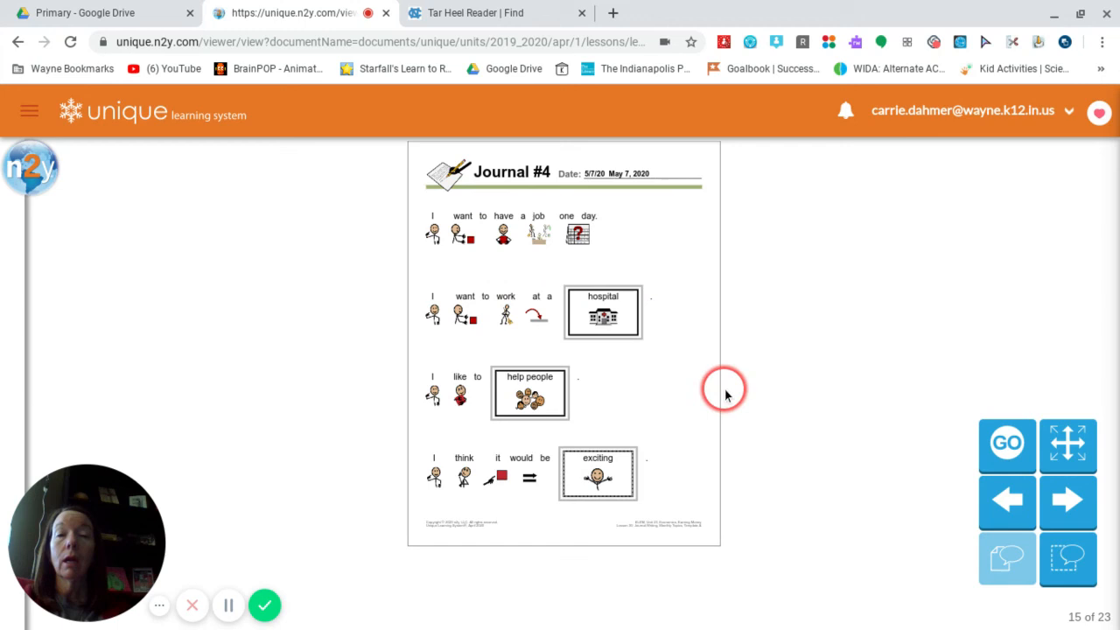
pyautogui.moveTo(619, 287)
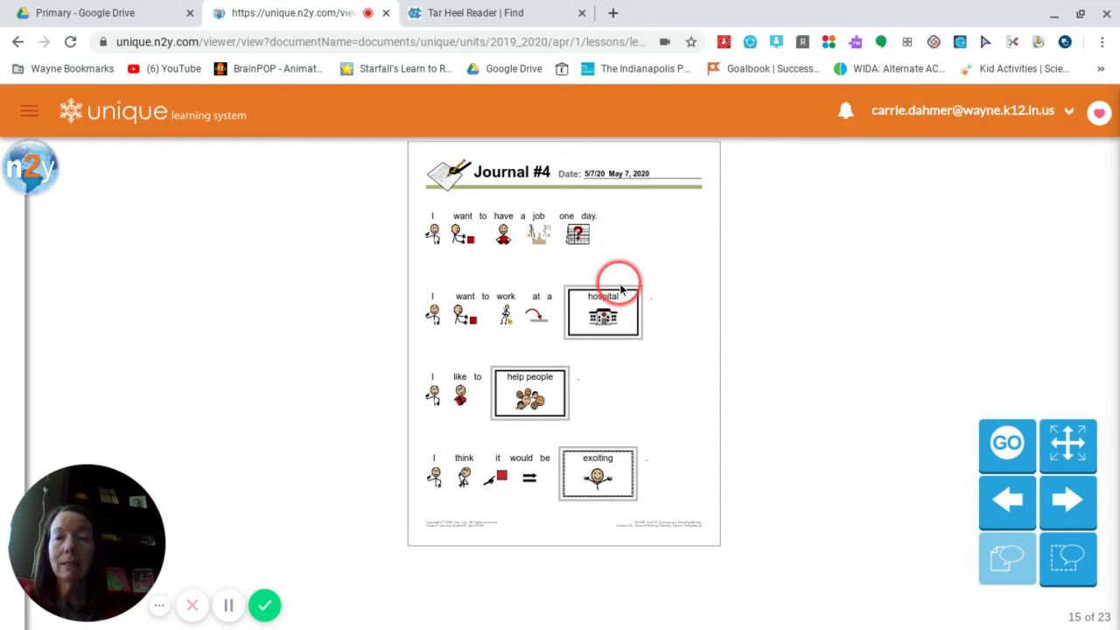